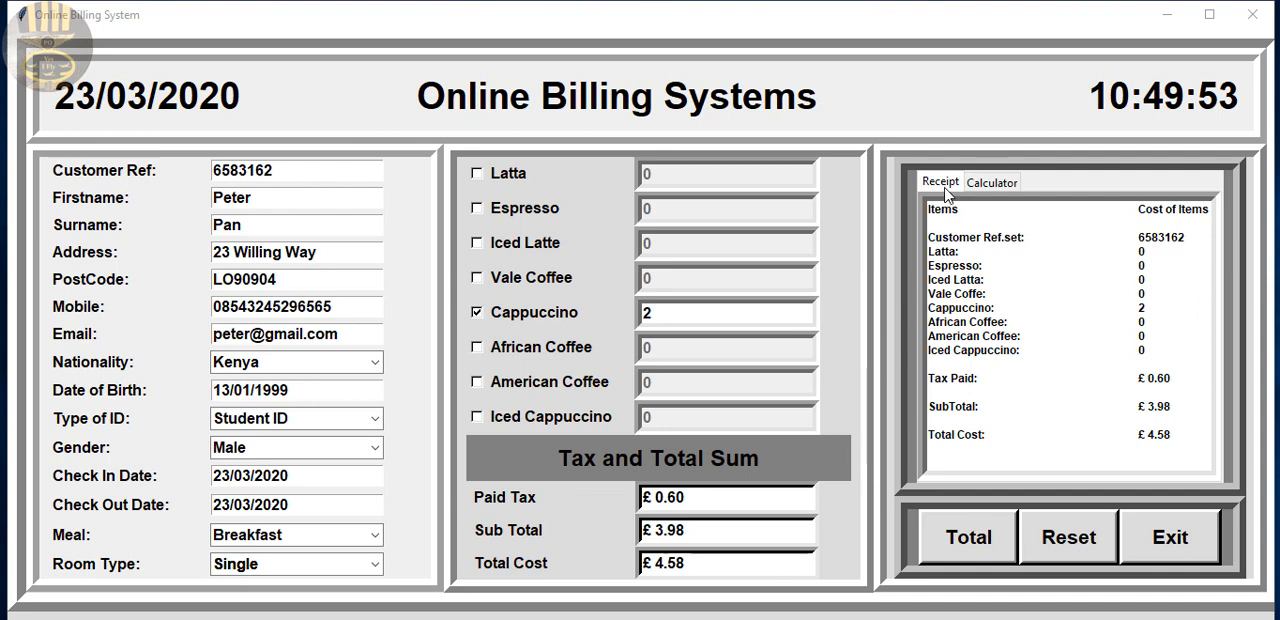
Step: Toggle between the Calculator and Receipt views of Peter Pan's cappuccino bill, then maximize the window
{"action": "left_click", "coordinate": [992, 181]}
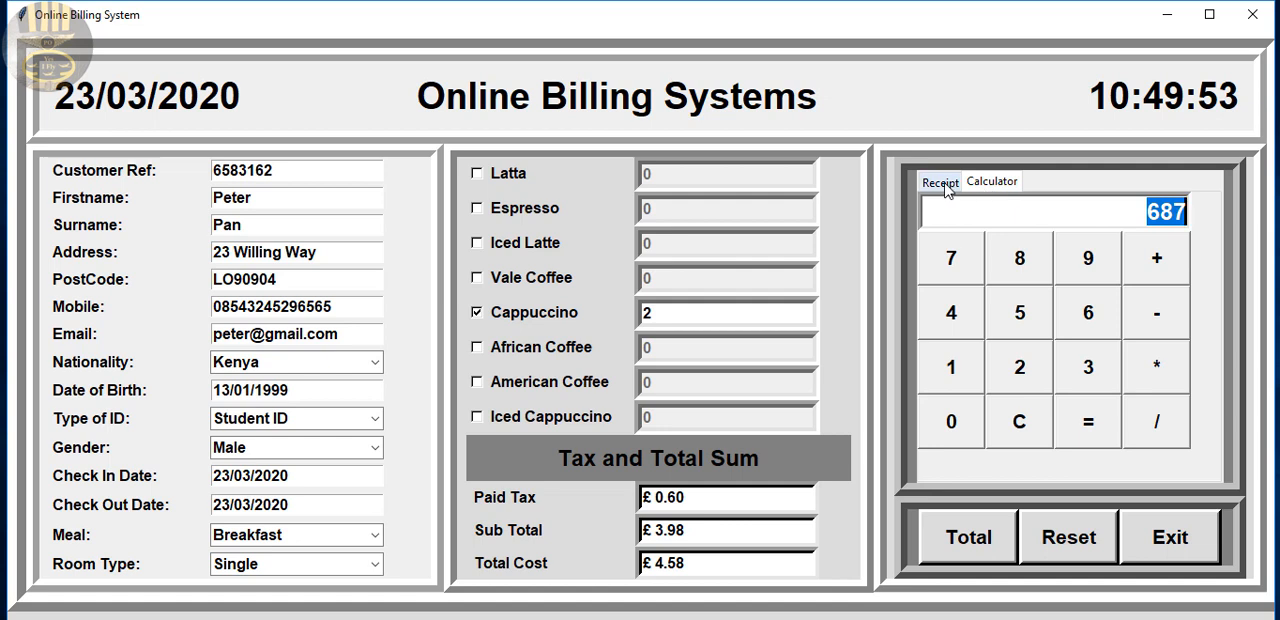
{"action": "left_click", "coordinate": [939, 181]}
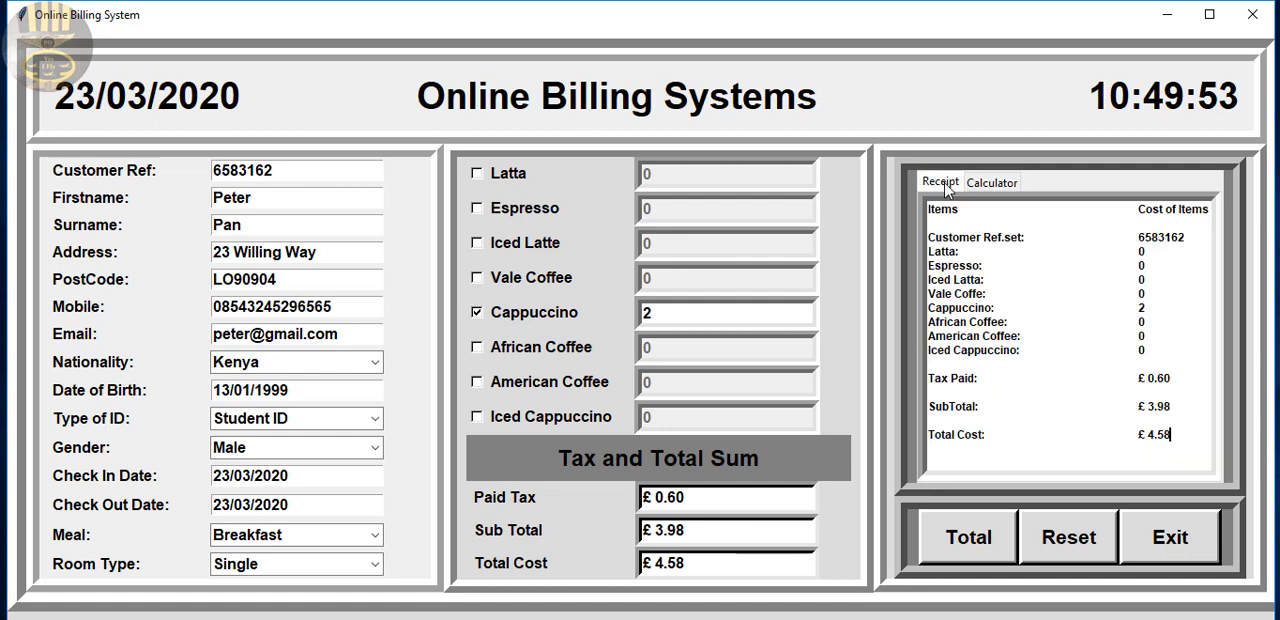
{"action": "left_click", "coordinate": [990, 182]}
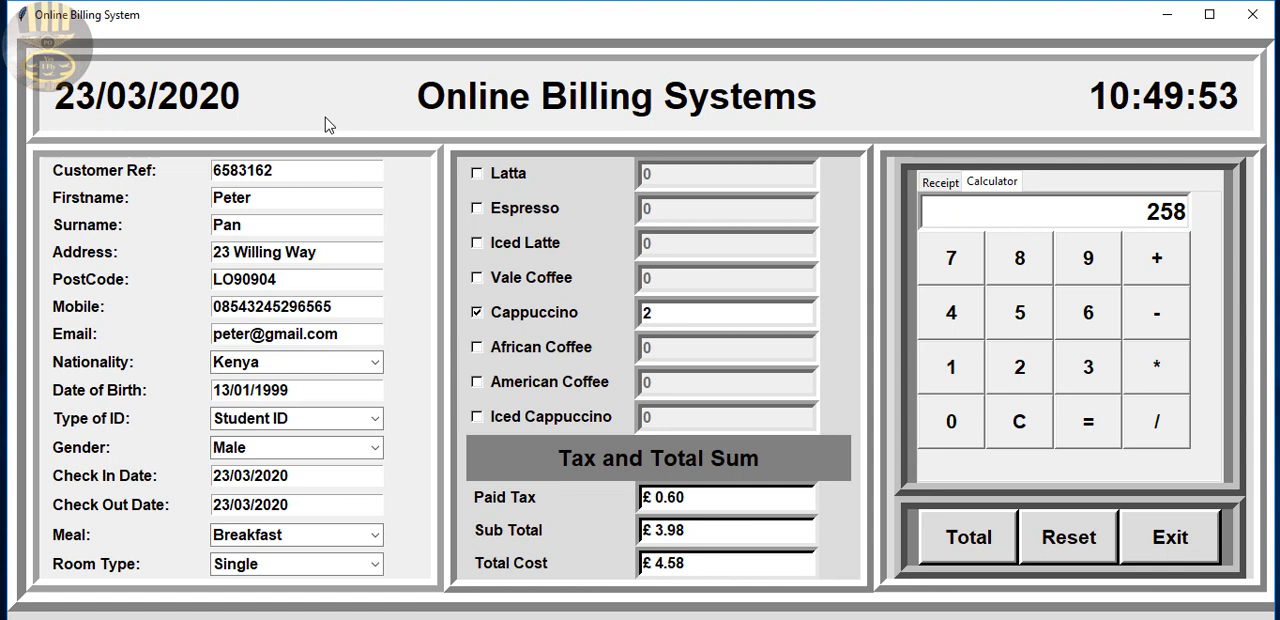
{"action": "mouse_move", "coordinate": [837, 474]}
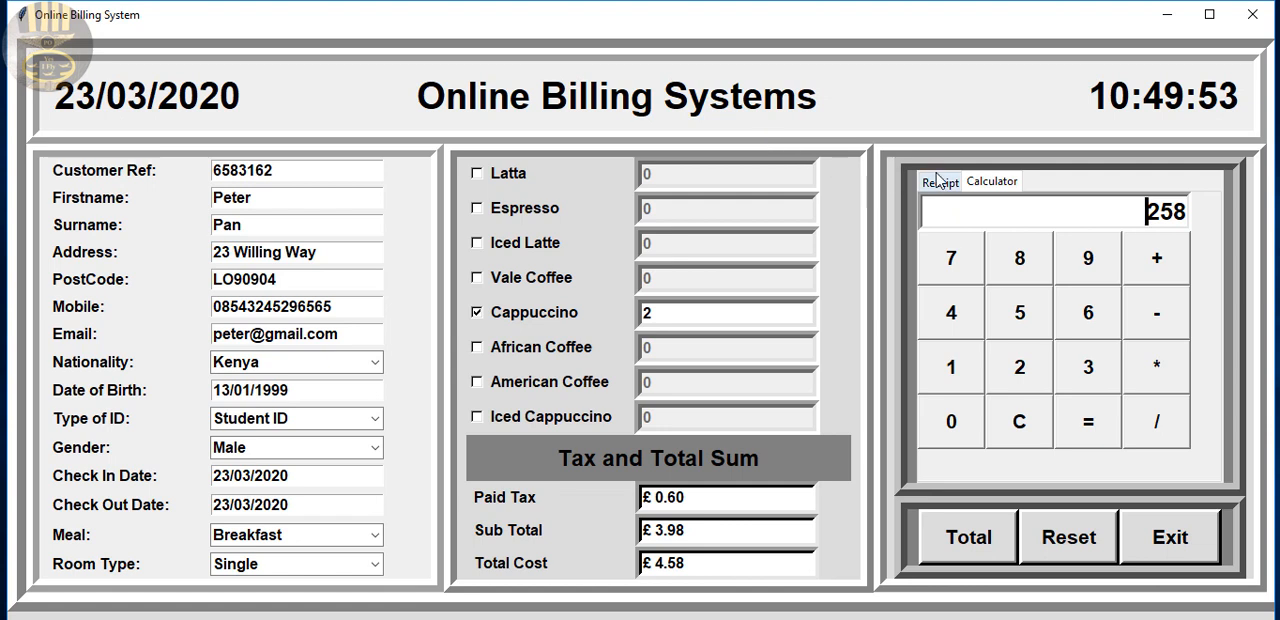
{"action": "left_click", "coordinate": [939, 181]}
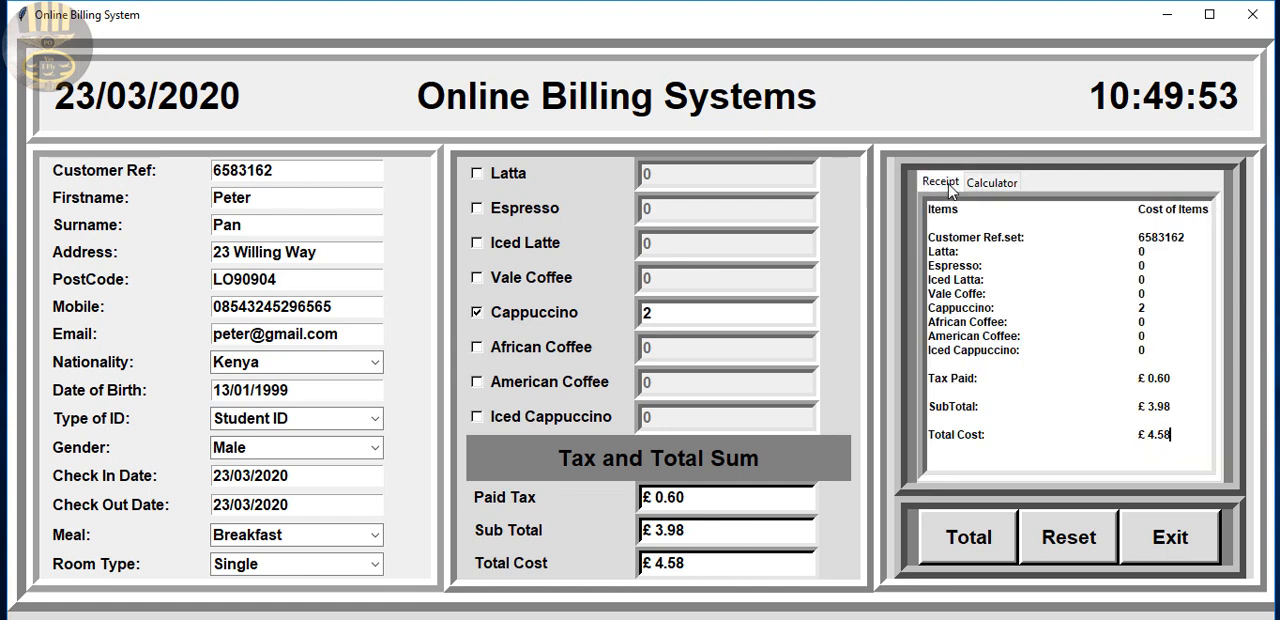
{"action": "mouse_move", "coordinate": [218, 302]}
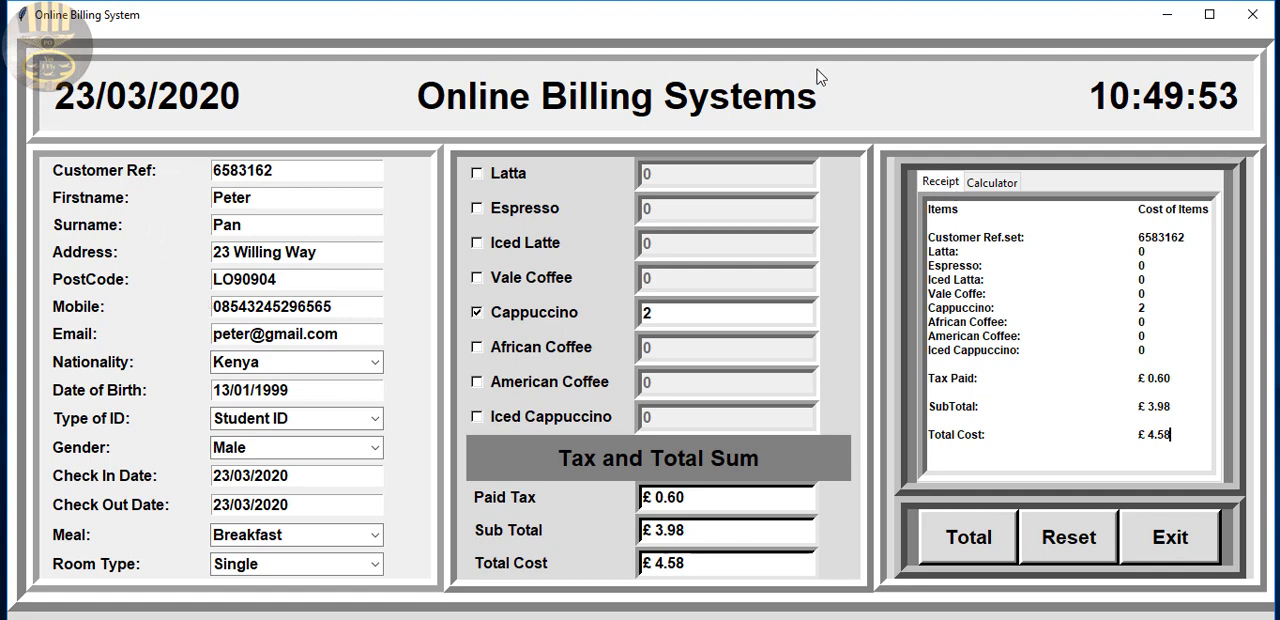
{"action": "left_click", "coordinate": [1209, 14]}
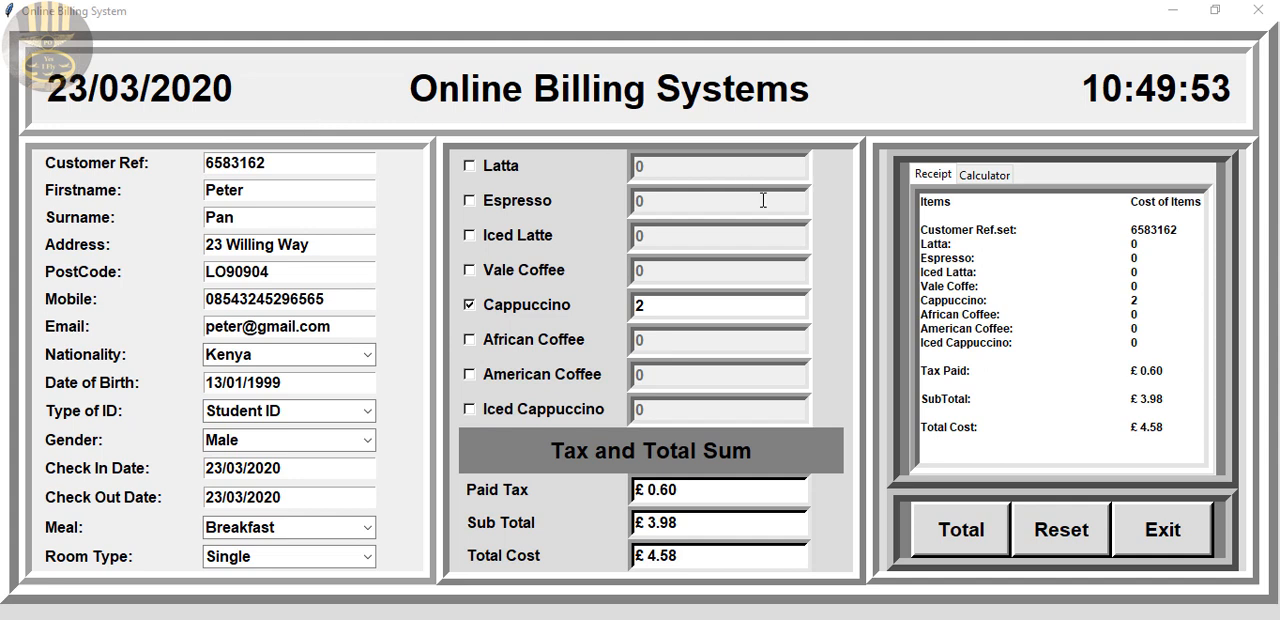
{"action": "mouse_move", "coordinate": [911, 451]}
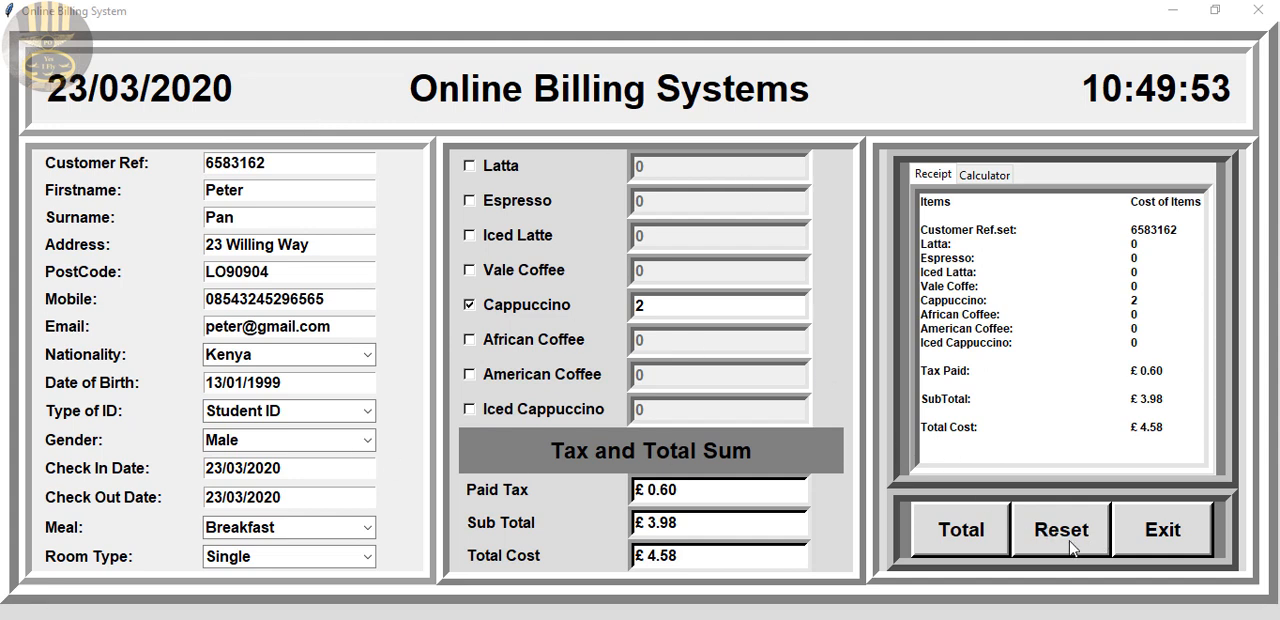
{"action": "left_click", "coordinate": [1059, 529]}
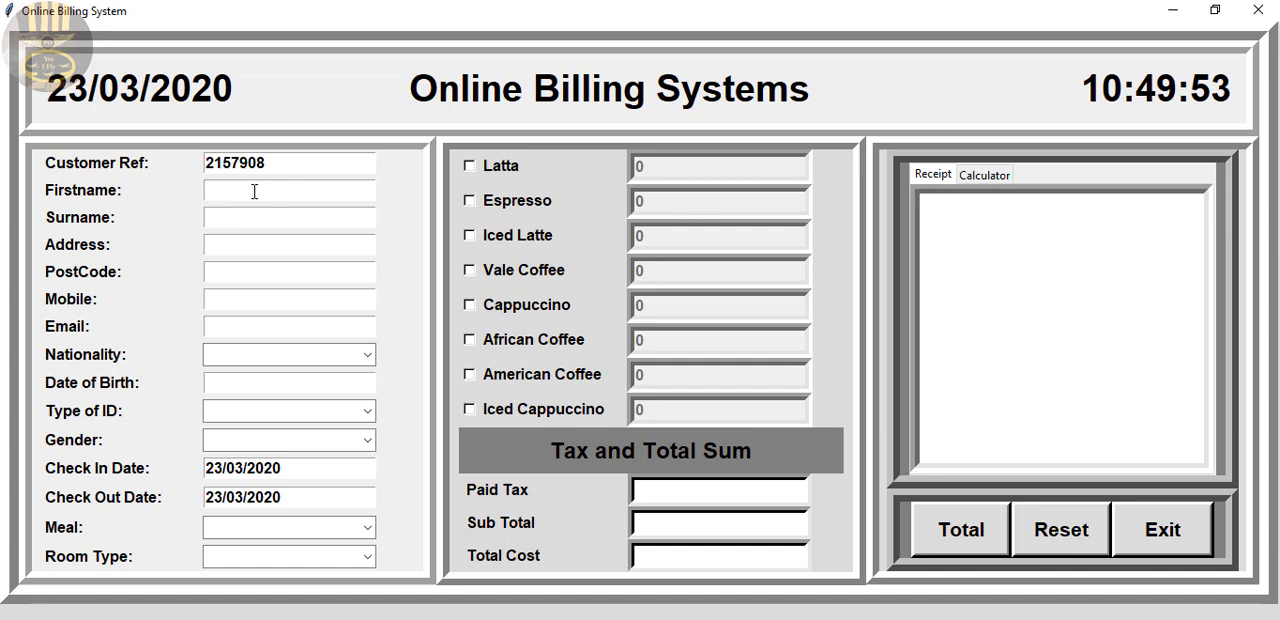
{"action": "type", "text": "Paul"}
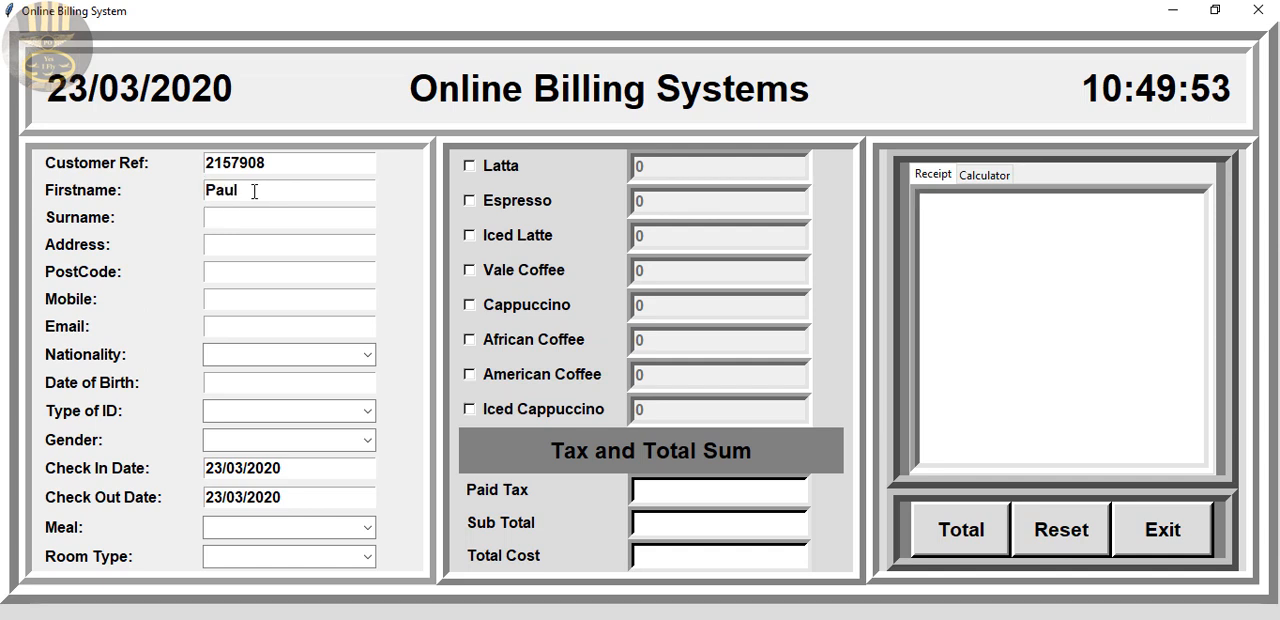
{"action": "type", "text": "O"}
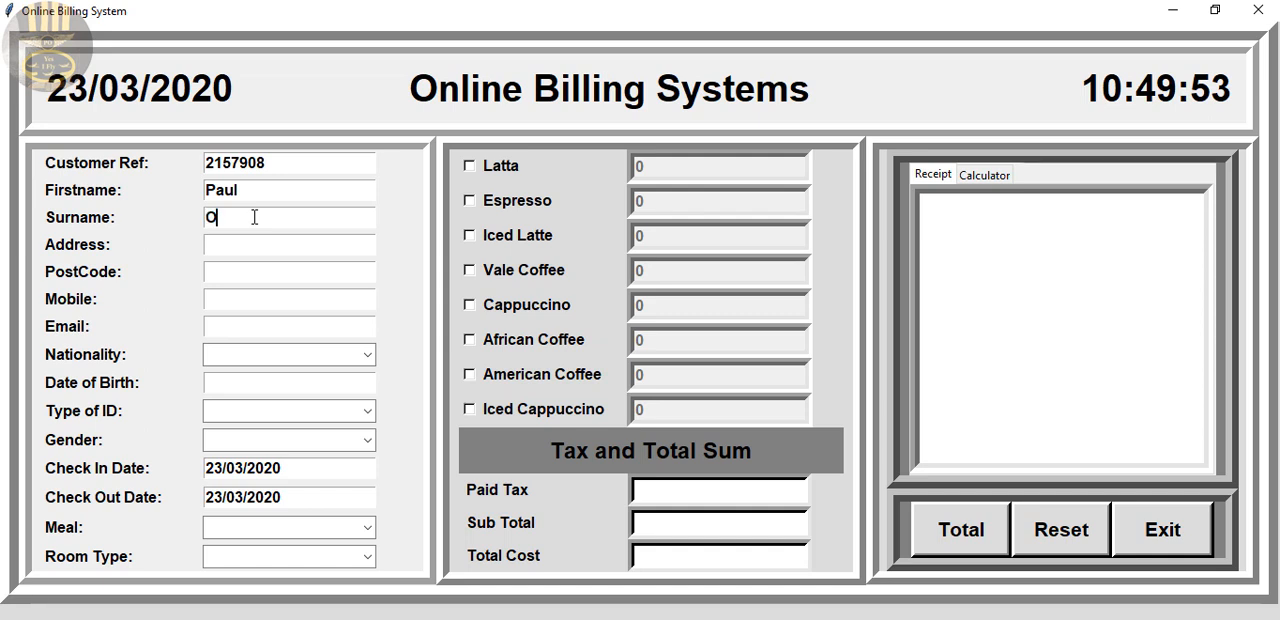
{"action": "type", "text": "amen"}
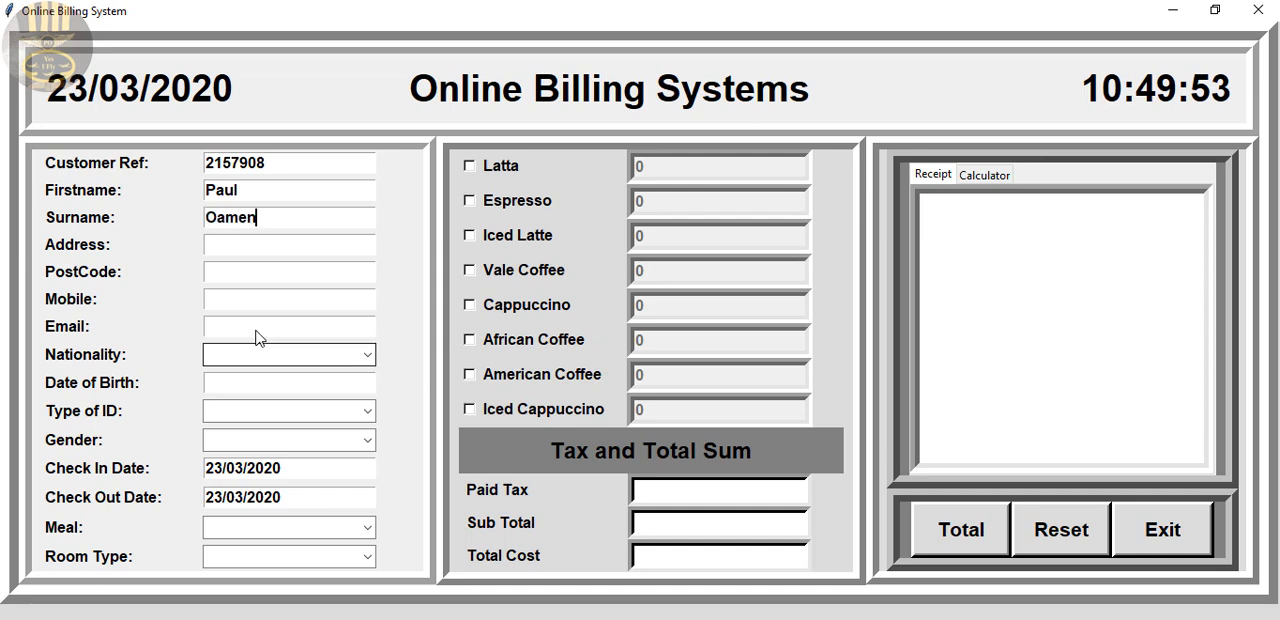
Step: Enter the address '1 Godson Highway' and tick Espresso among the drinks
{"action": "type", "text": "1"}
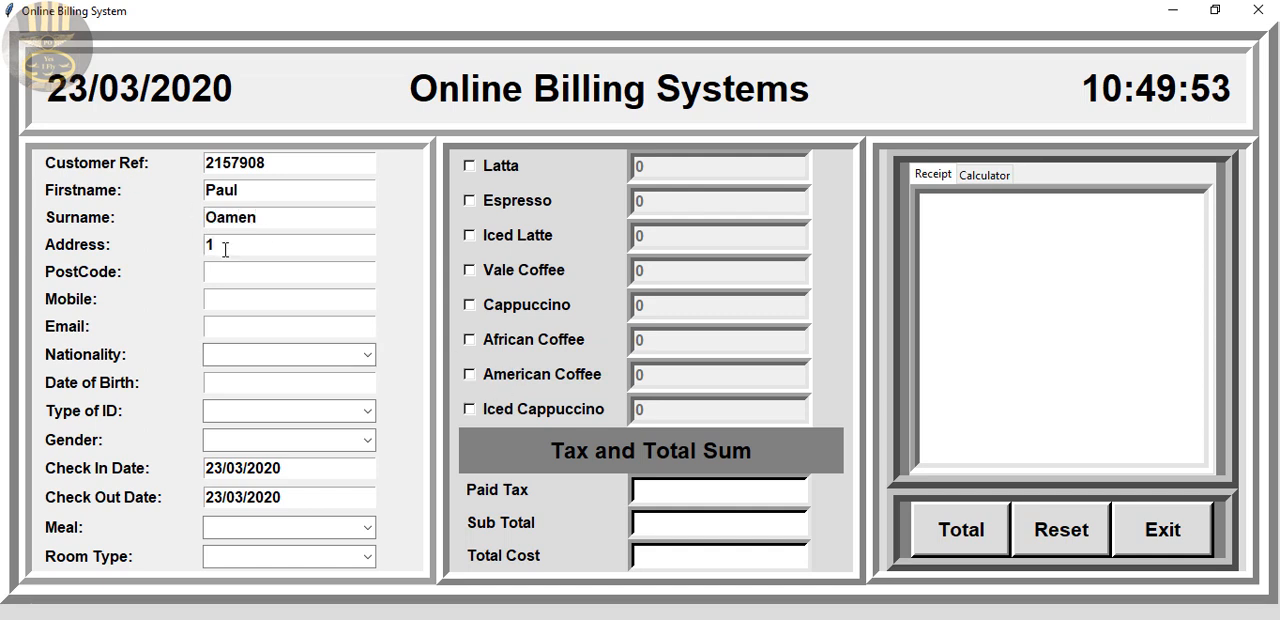
{"action": "type", "text": "Go"}
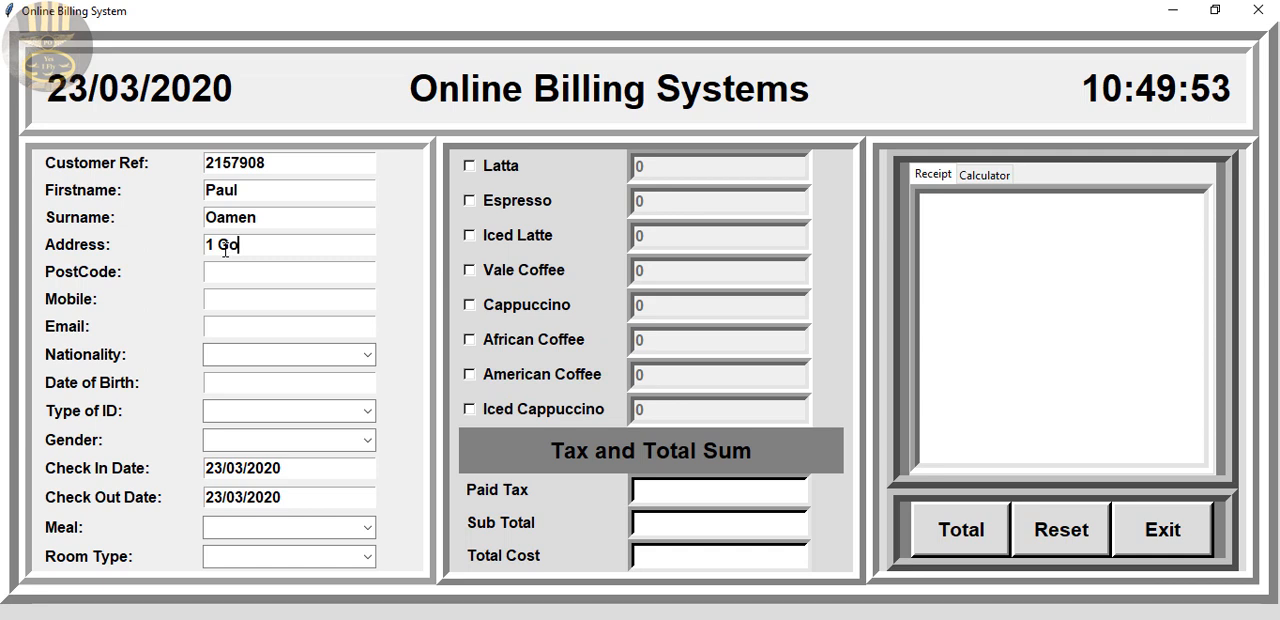
{"action": "type", "text": "dson H"}
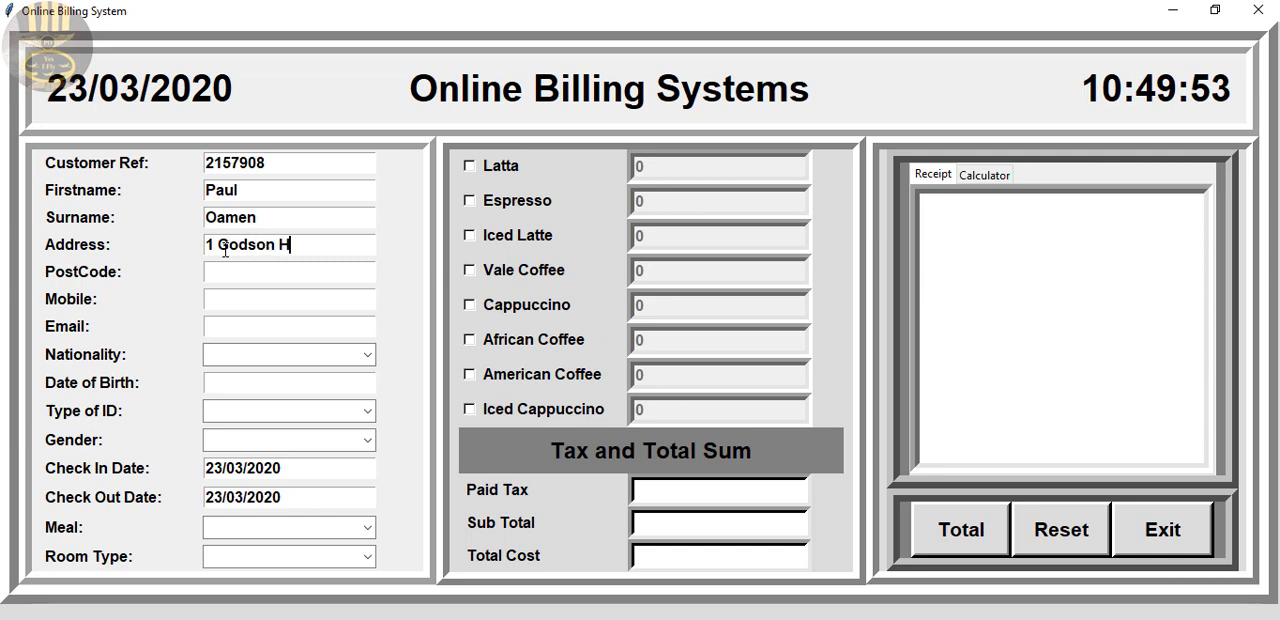
{"action": "type", "text": "ighway"}
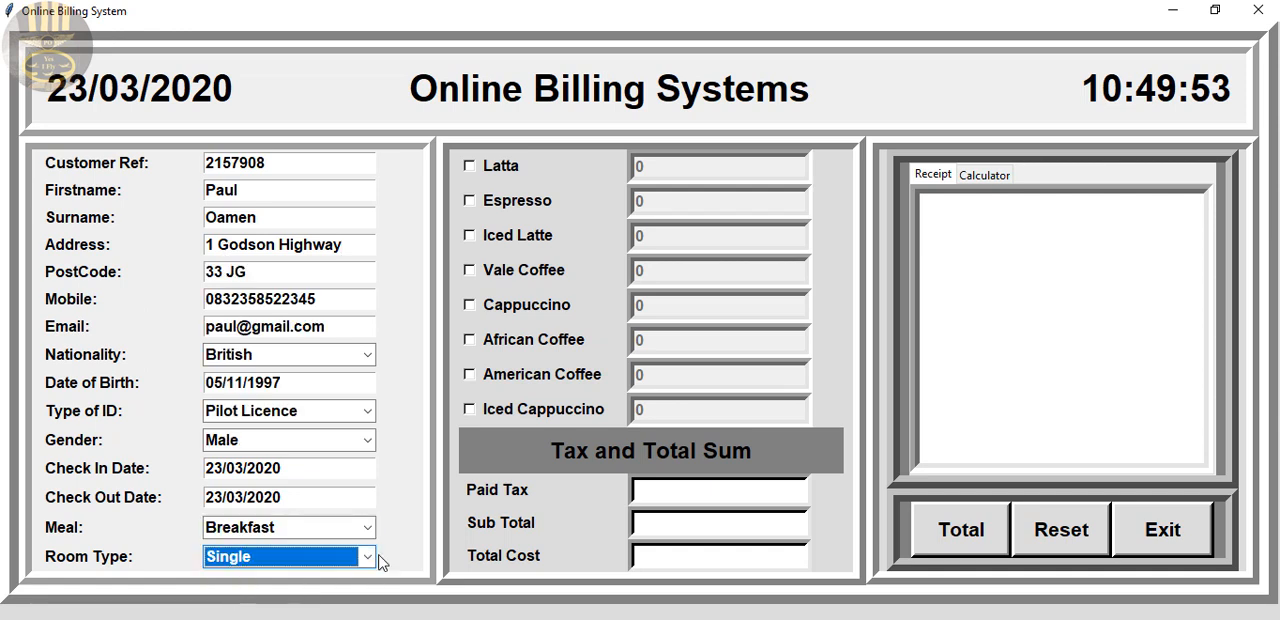
{"action": "mouse_move", "coordinate": [590, 325]}
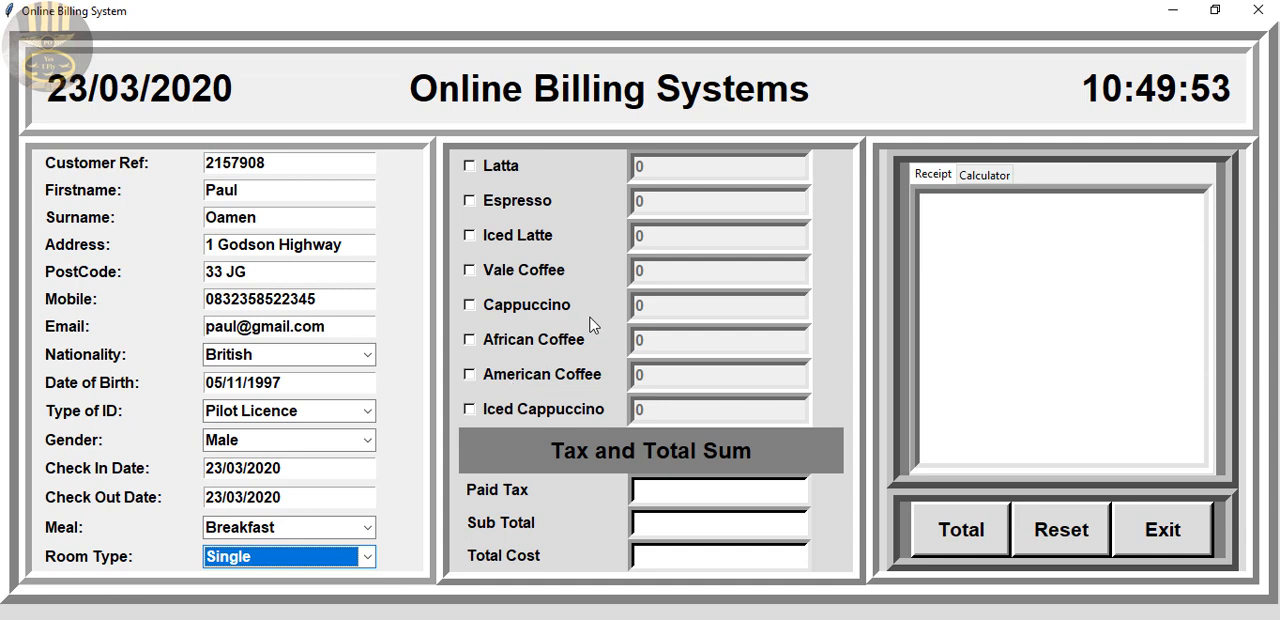
{"action": "mouse_move", "coordinate": [578, 450]}
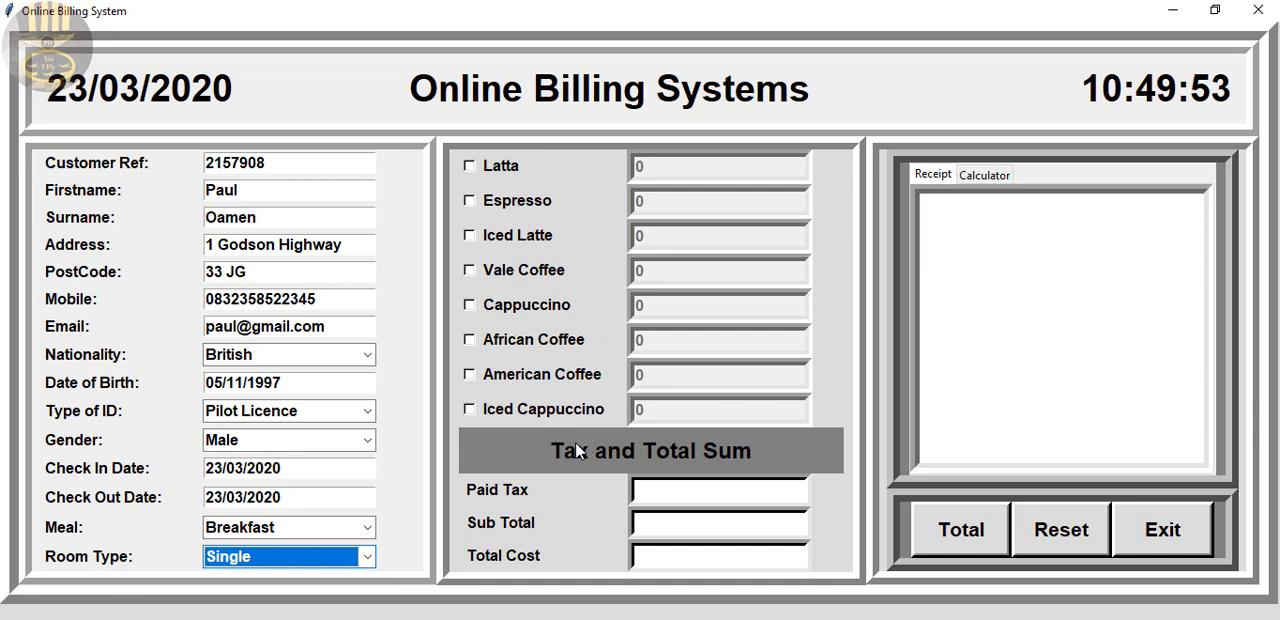
{"action": "left_click", "coordinate": [470, 200]}
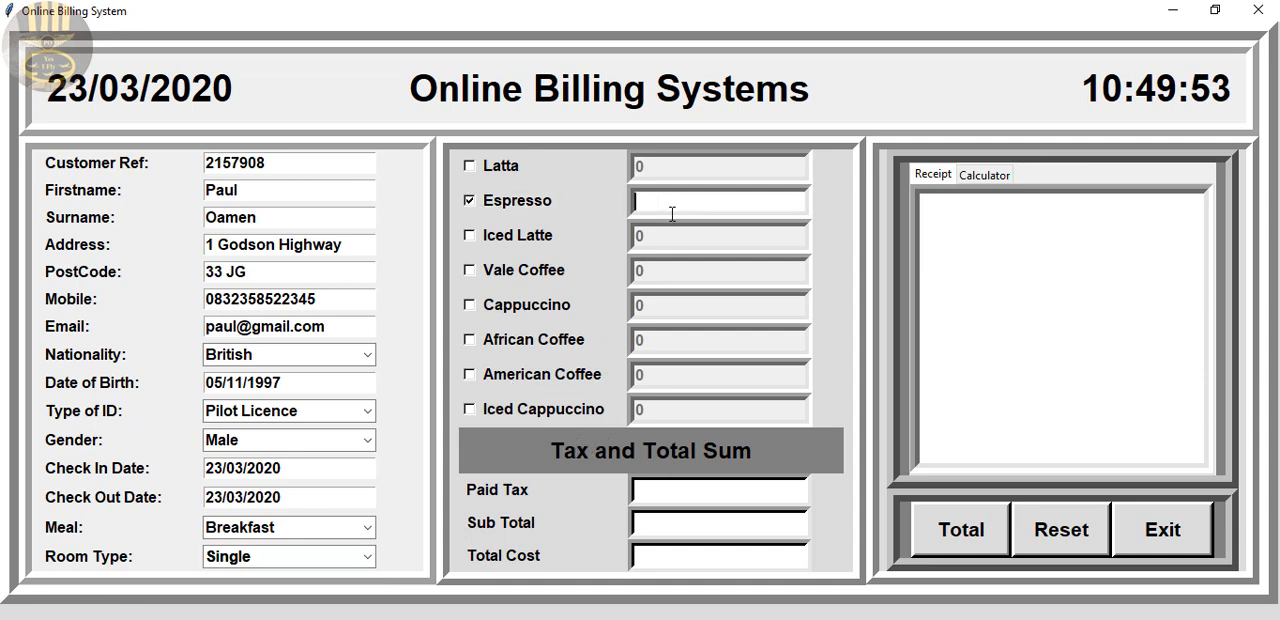
Step: Total 2 espressos (subtotal £4.10, tax £0.61, total £4.71) and check the Calculator and Receipt views
{"action": "type", "text": "2"}
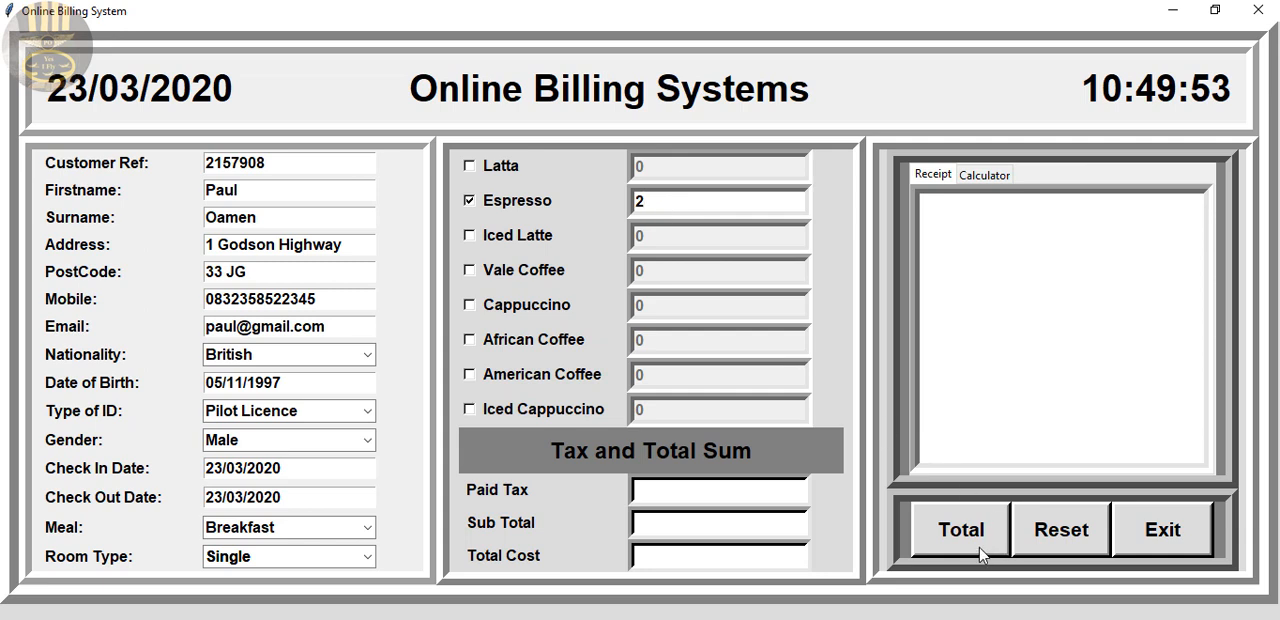
{"action": "left_click", "coordinate": [957, 528]}
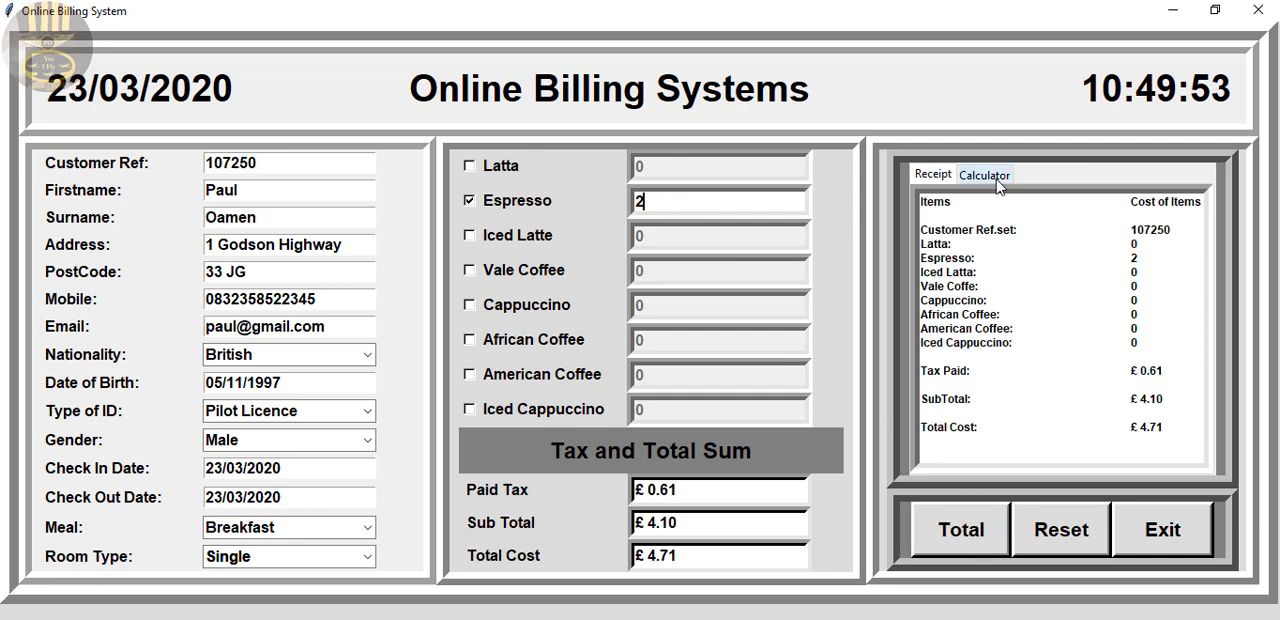
{"action": "left_click", "coordinate": [983, 174]}
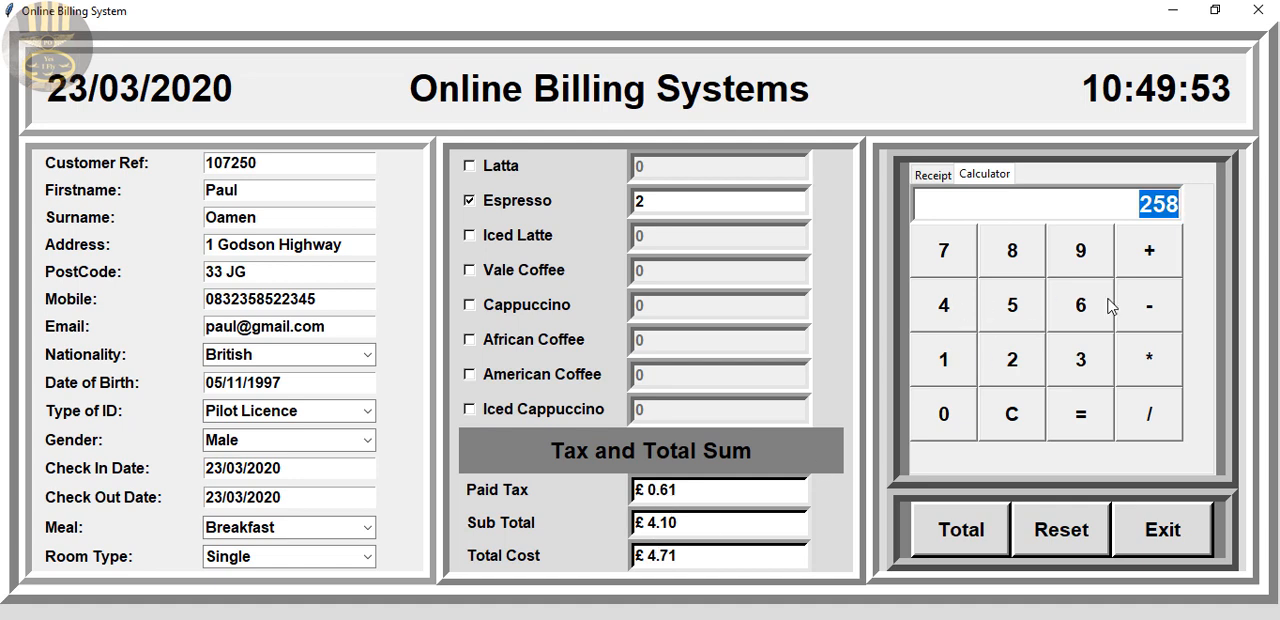
{"action": "left_click", "coordinate": [932, 174]}
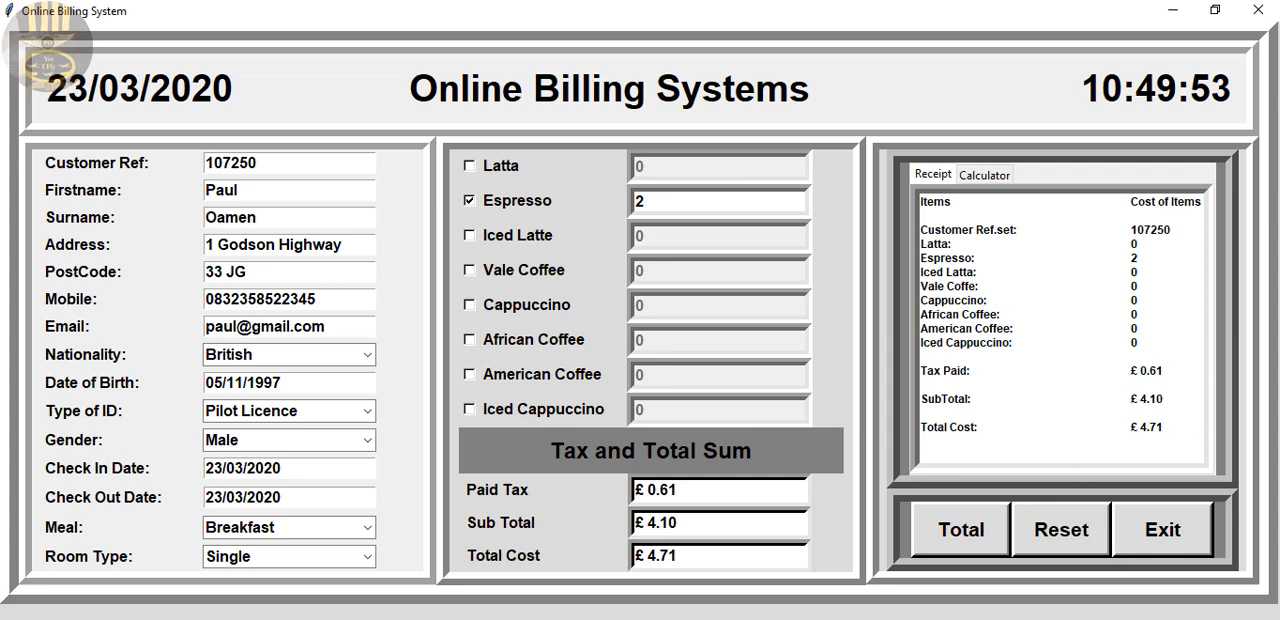
{"action": "mouse_move", "coordinate": [728, 200]}
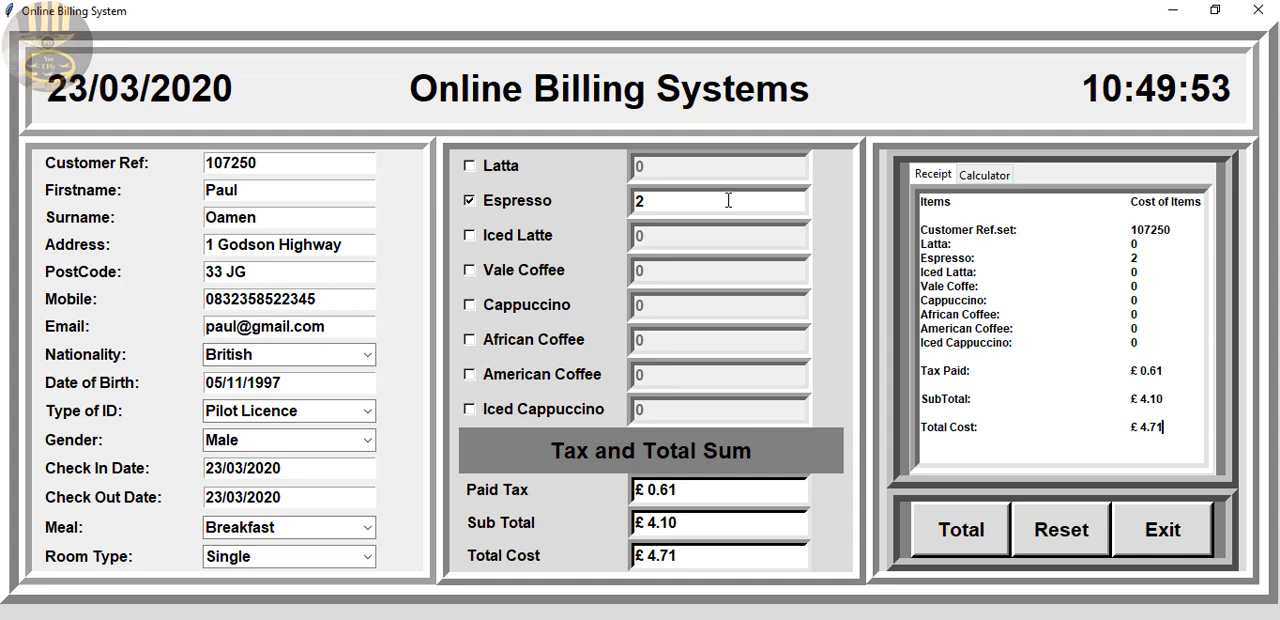
{"action": "mouse_move", "coordinate": [730, 200]}
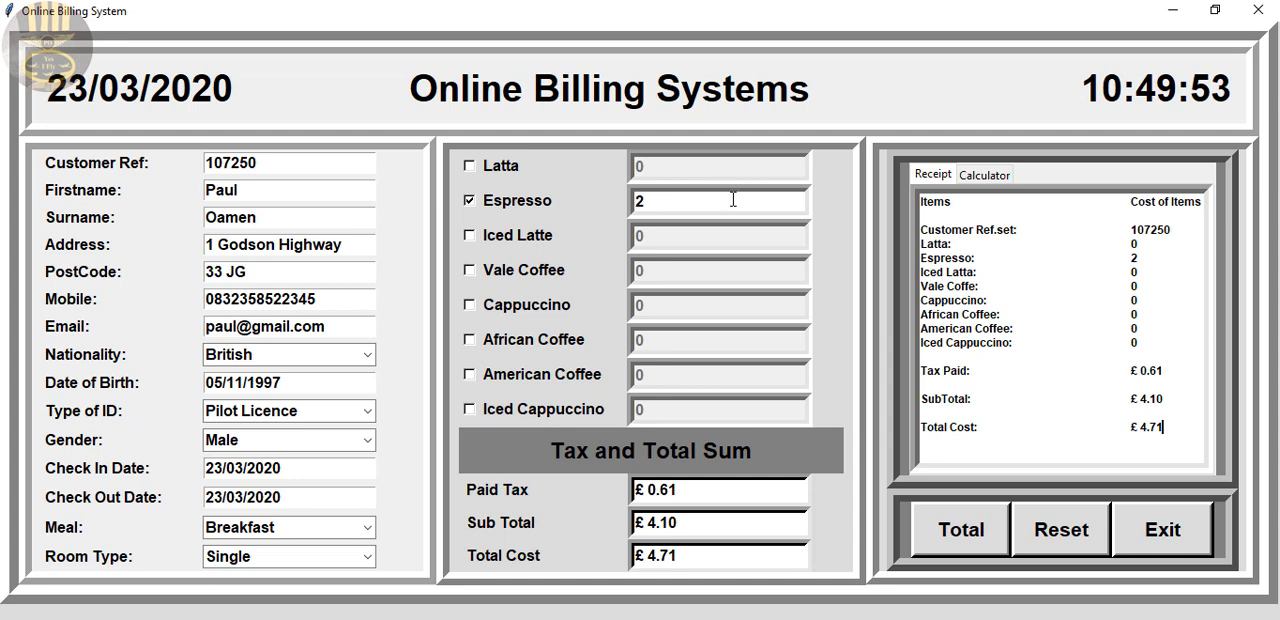